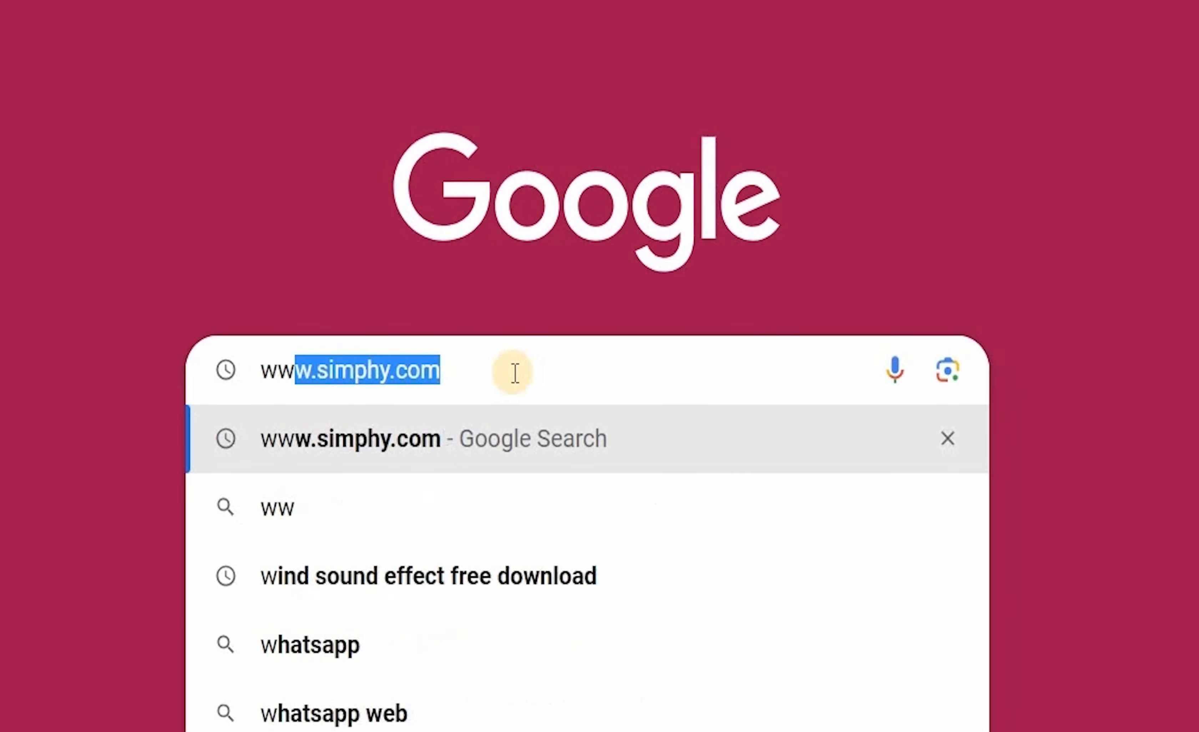
Step: Reach the SimPHY downloads page via a web search and request the Windows 64-bit installer
{"action": "type", "text": "www.simphy"}
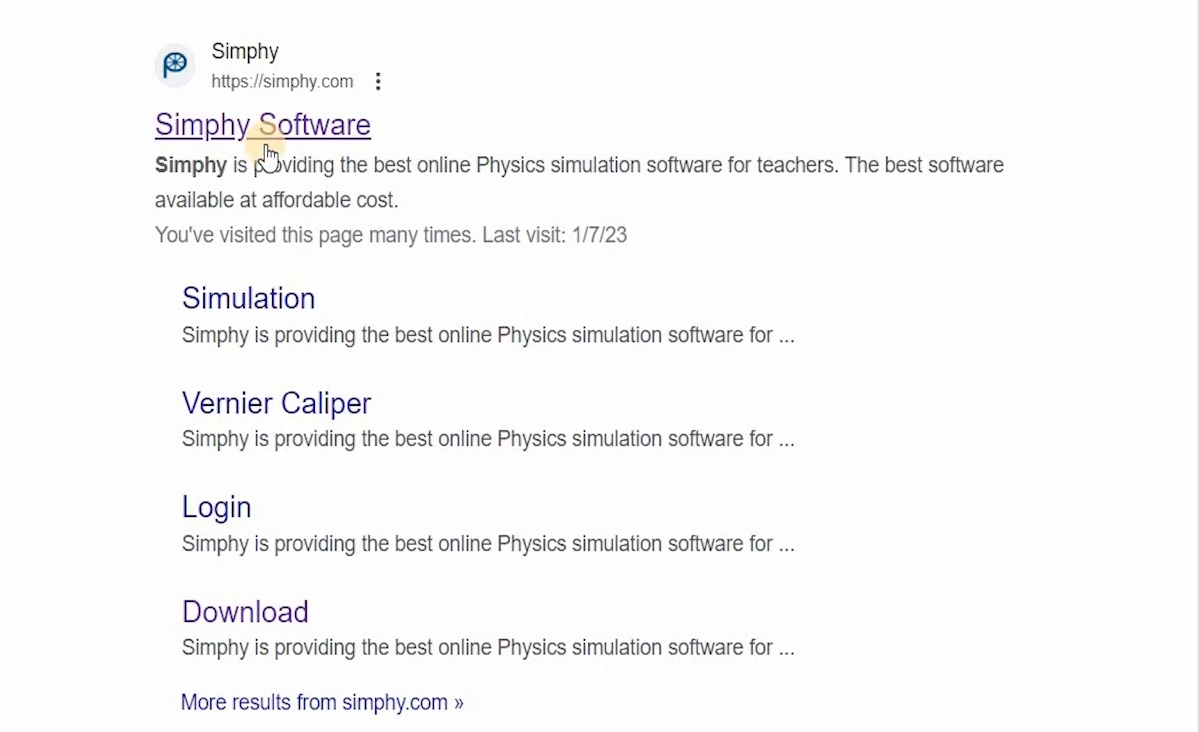
{"action": "left_click", "coordinate": [262, 125]}
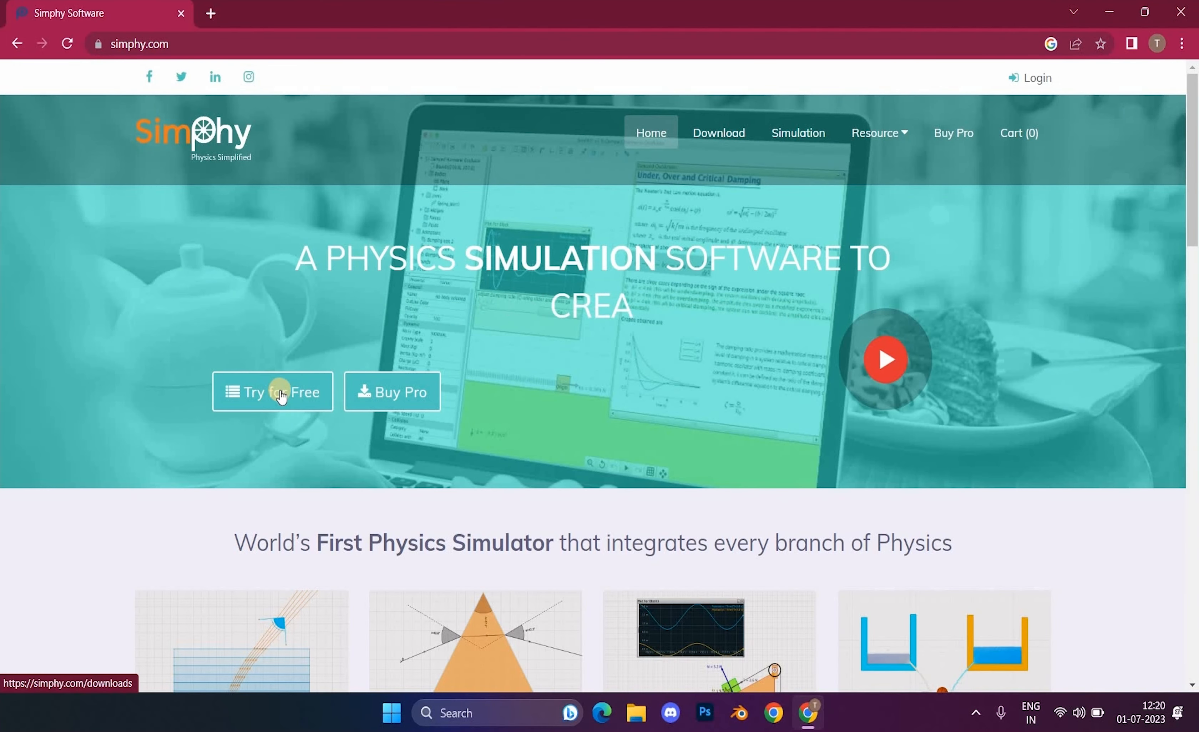
{"action": "left_click", "coordinate": [271, 391]}
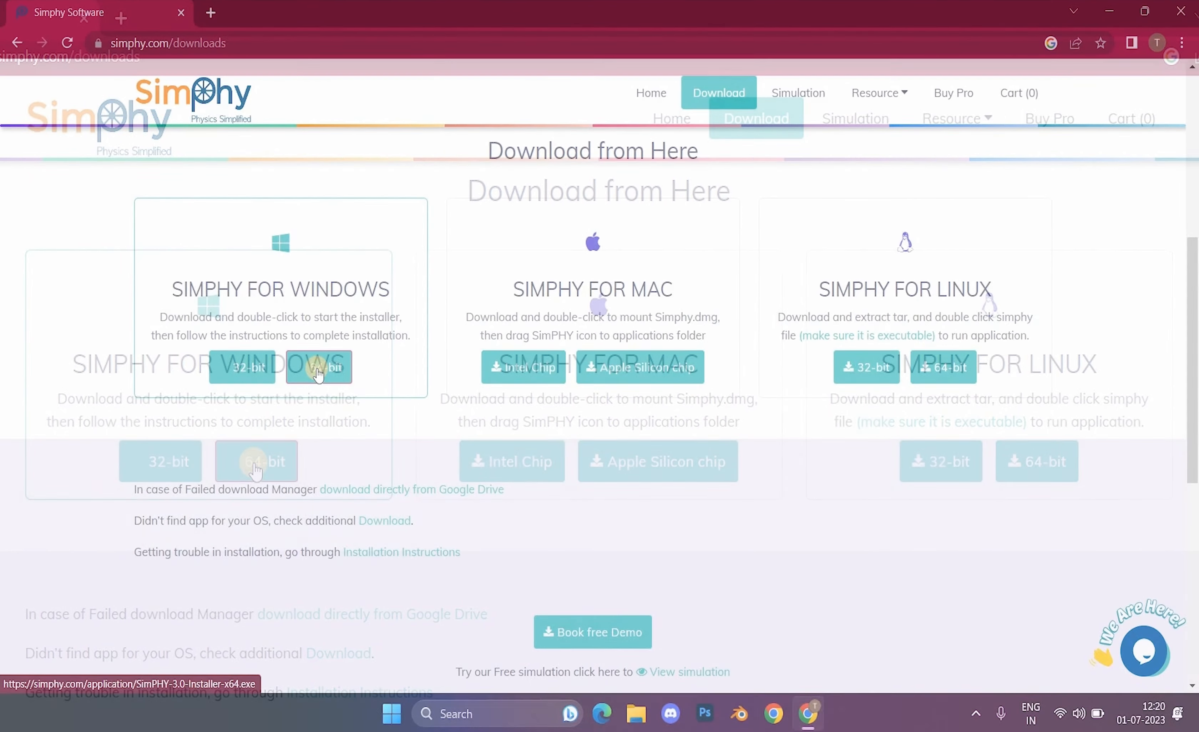
{"action": "left_click", "coordinate": [318, 367]}
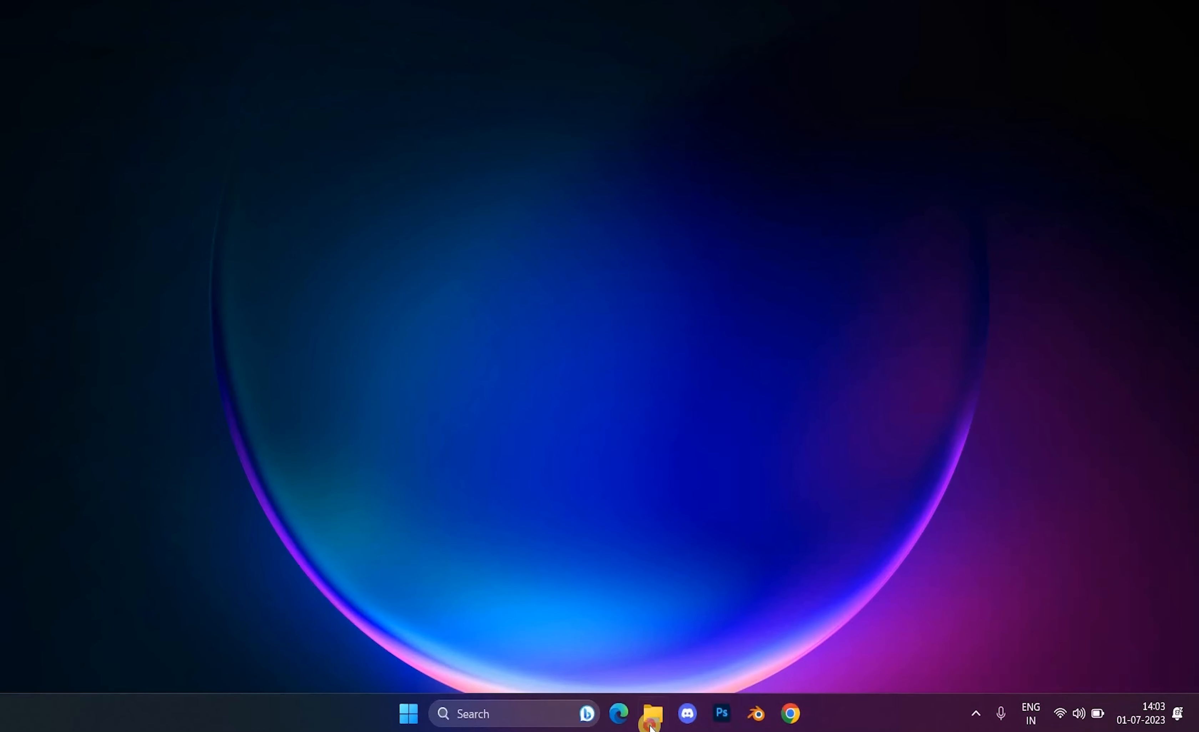
Step: Launch SimPHY-3.0-Installer-x64 from Downloads and get past the SmartScreen warning
{"action": "left_click", "coordinate": [651, 713]}
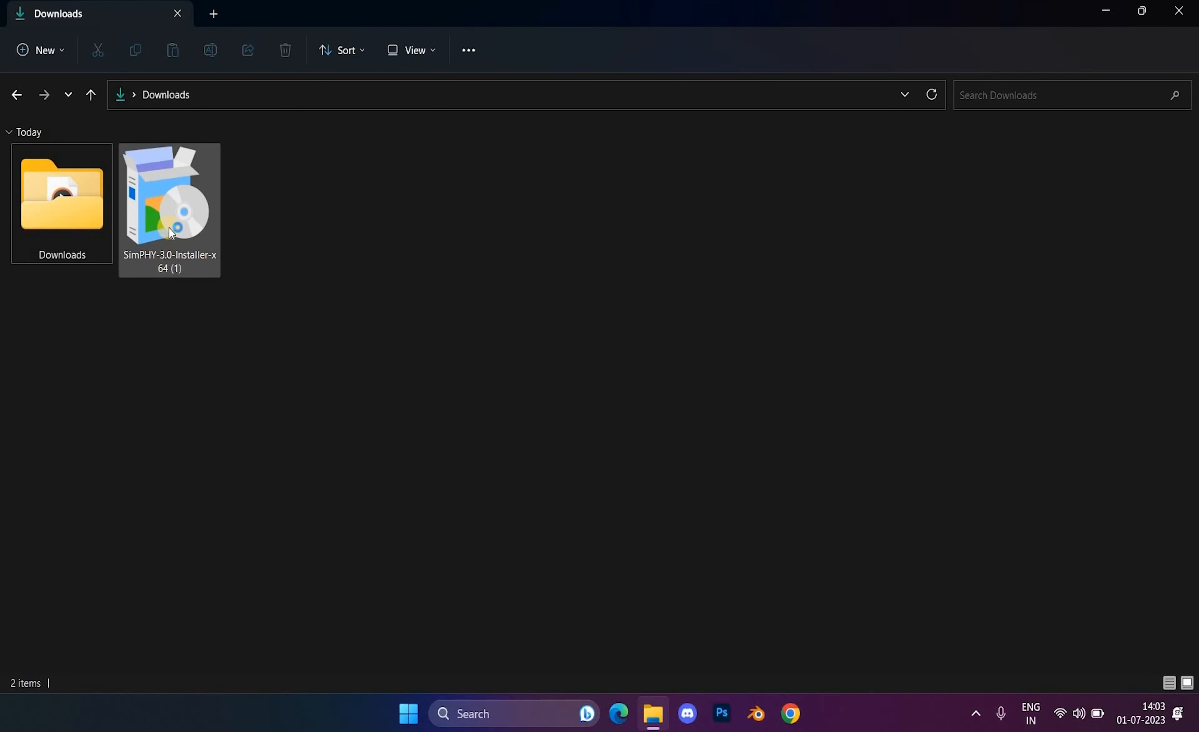
{"action": "left_click", "coordinate": [169, 201]}
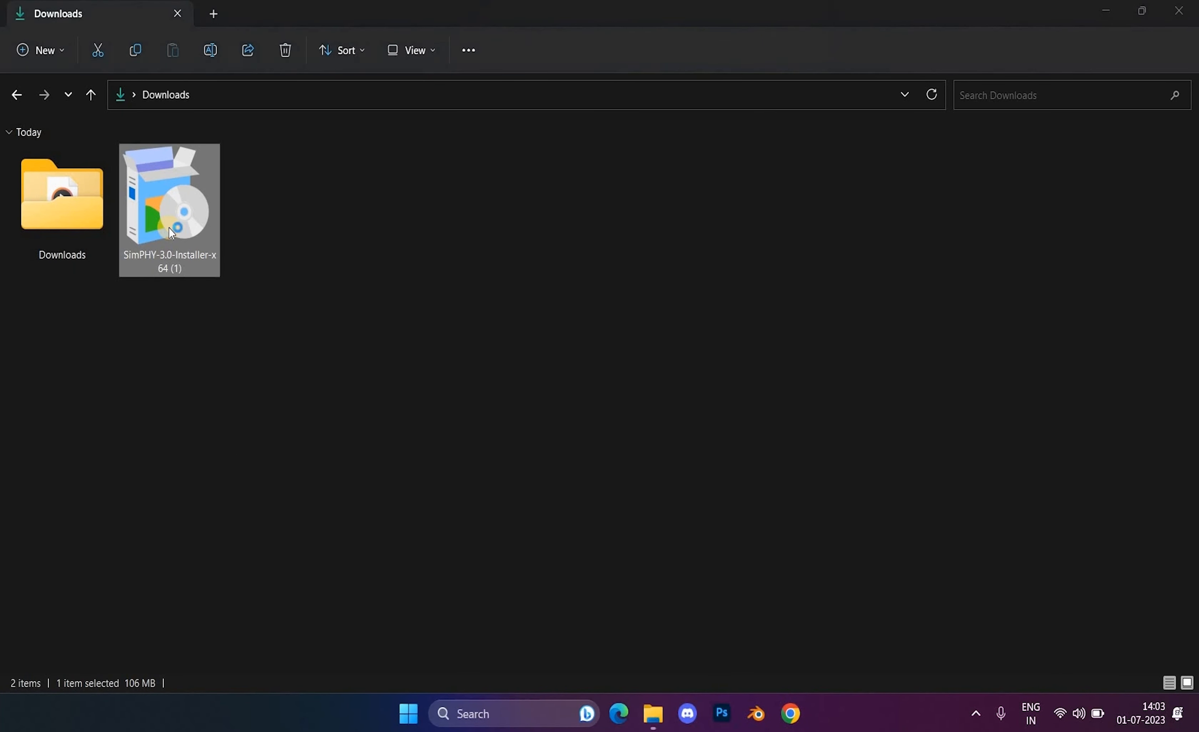
{"action": "double_click", "coordinate": [170, 194]}
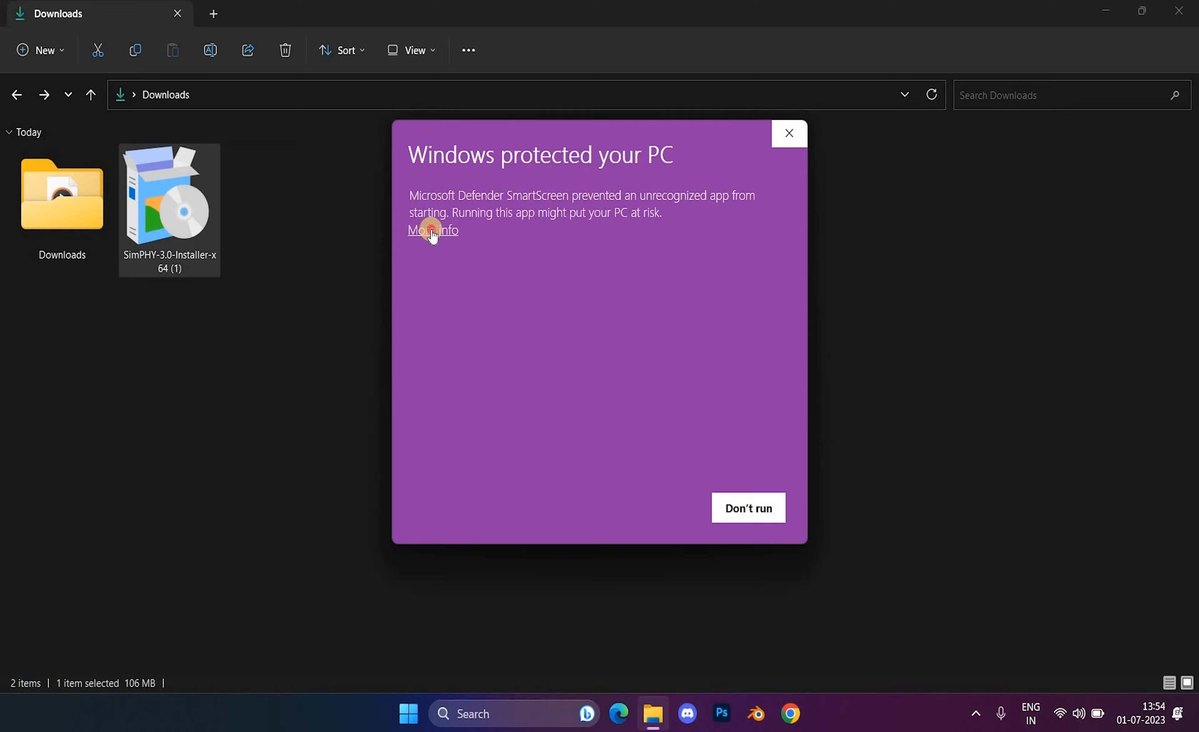
{"action": "left_click", "coordinate": [432, 230]}
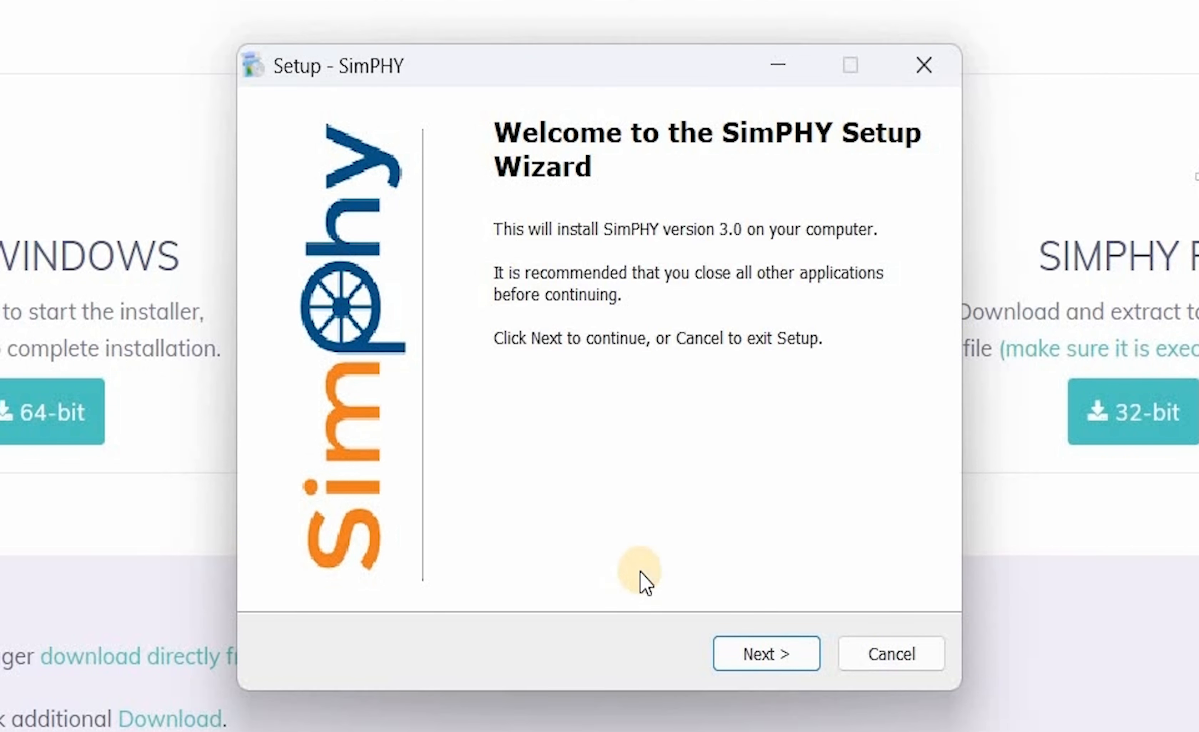
{"action": "mouse_move", "coordinate": [765, 654]}
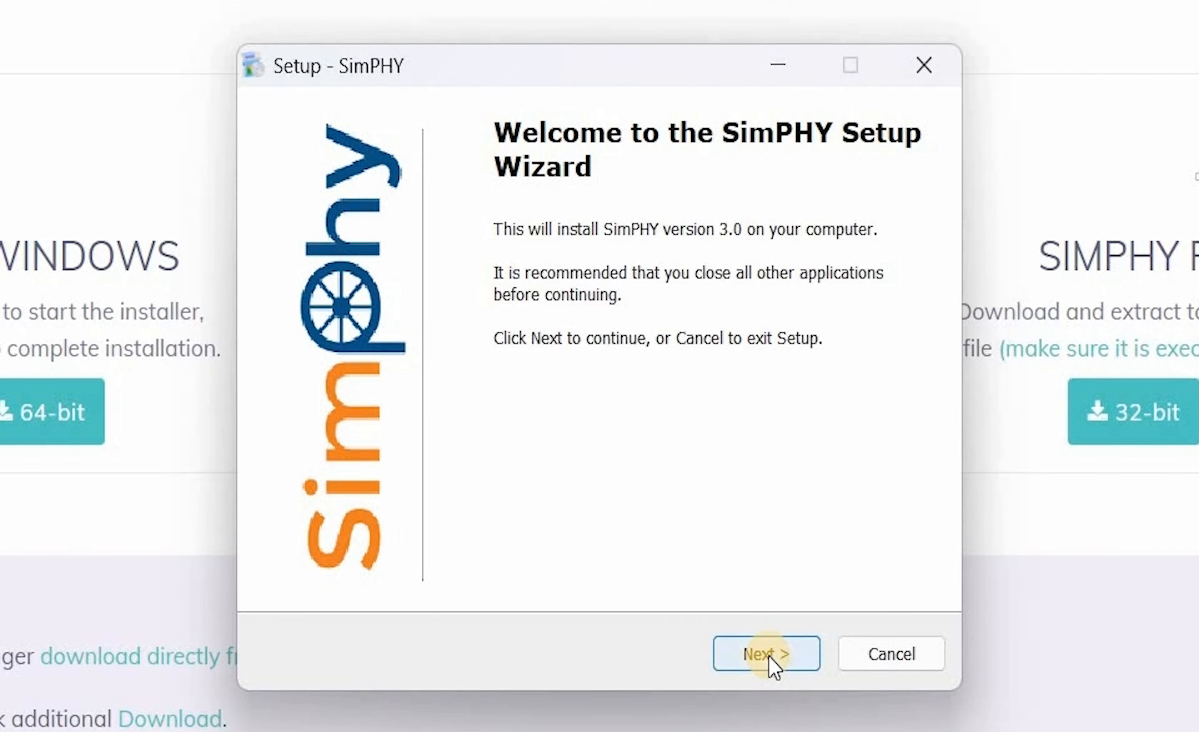
Step: Accept the licence agreement and keep the default start menu folder and desktop shortcut
{"action": "left_click", "coordinate": [766, 653]}
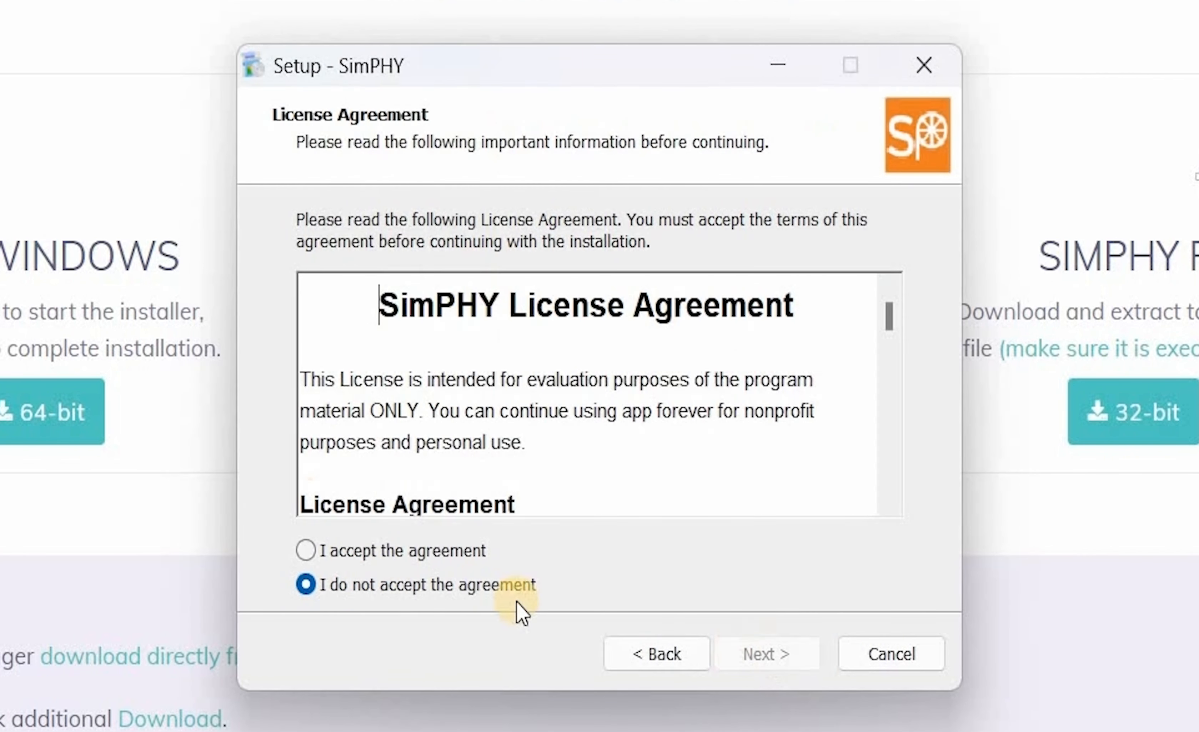
{"action": "left_click", "coordinate": [306, 550]}
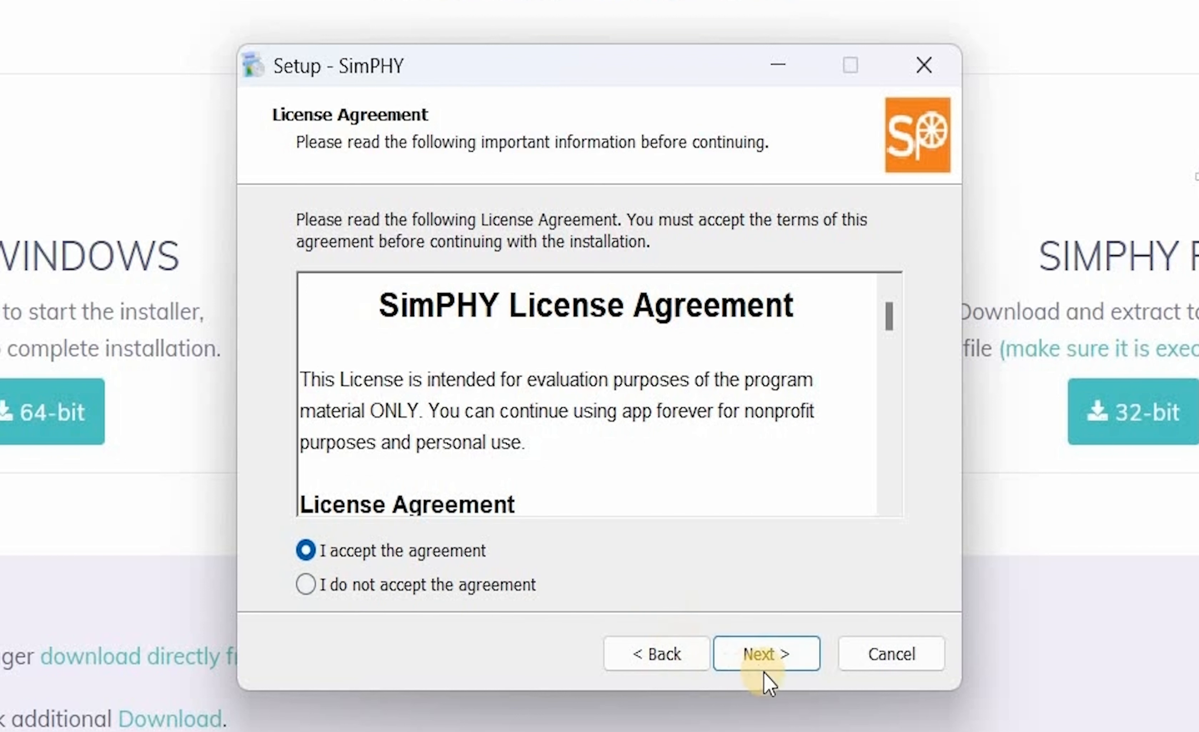
{"action": "left_click", "coordinate": [765, 653]}
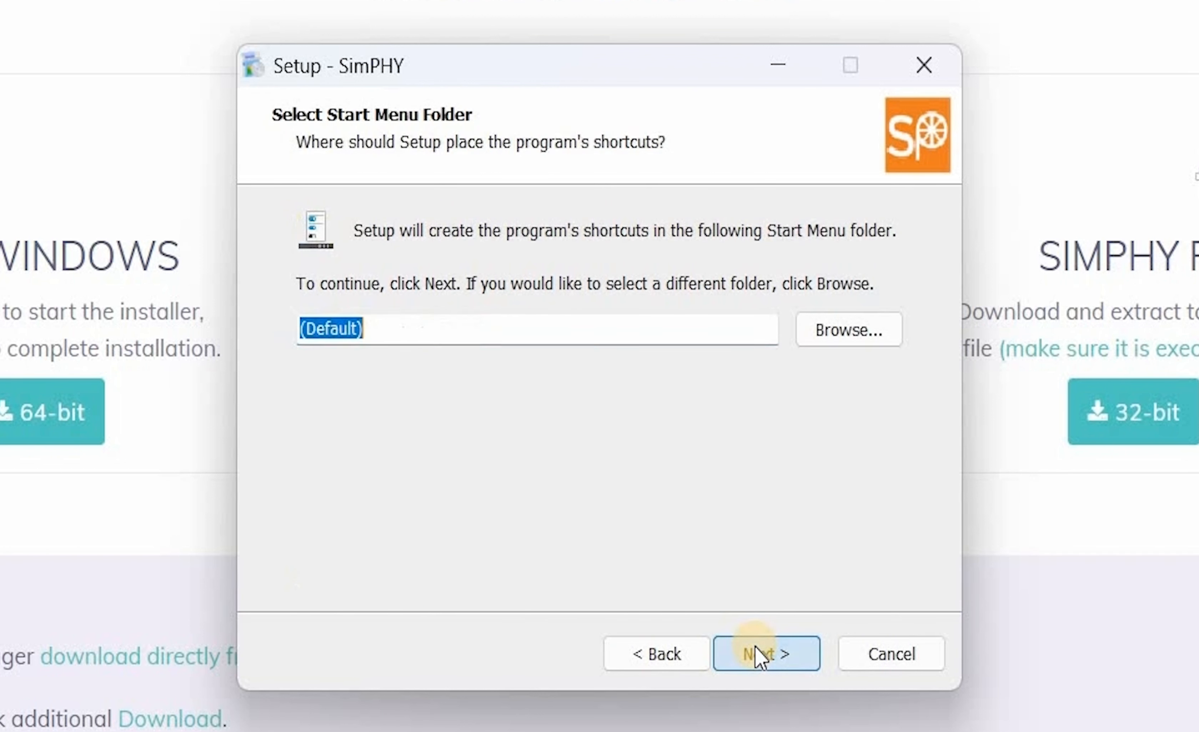
{"action": "left_click", "coordinate": [765, 653]}
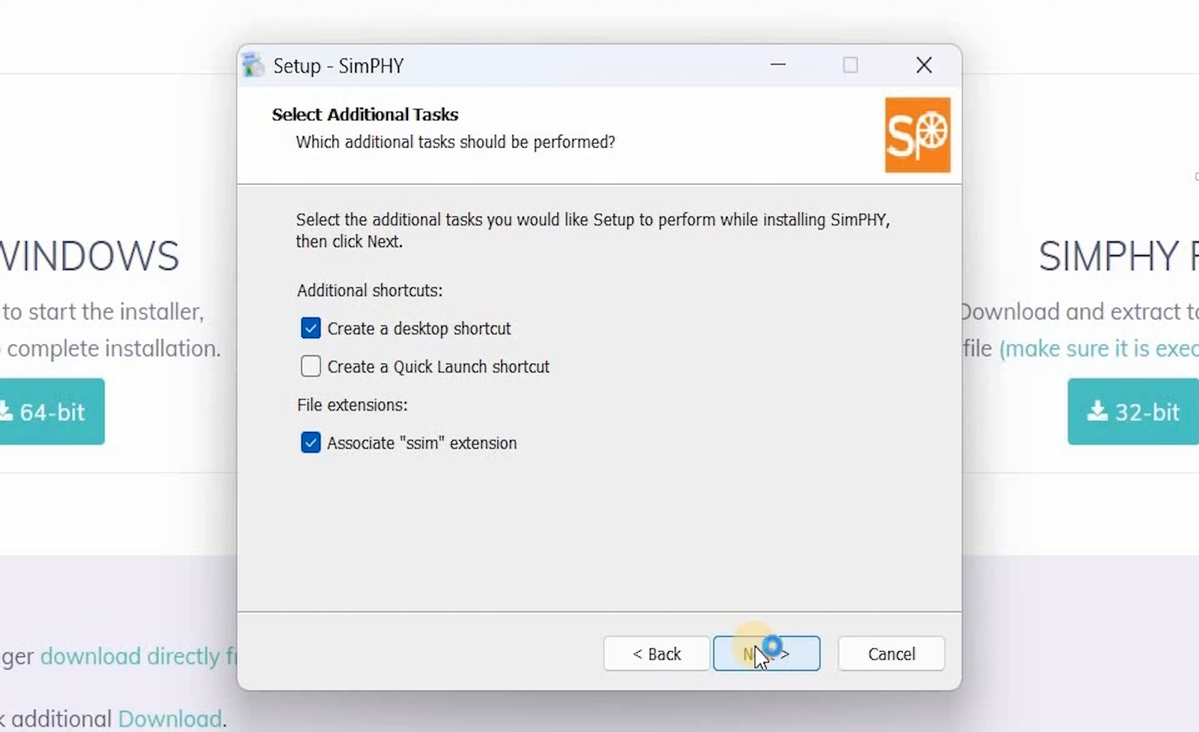
{"action": "left_click", "coordinate": [765, 654]}
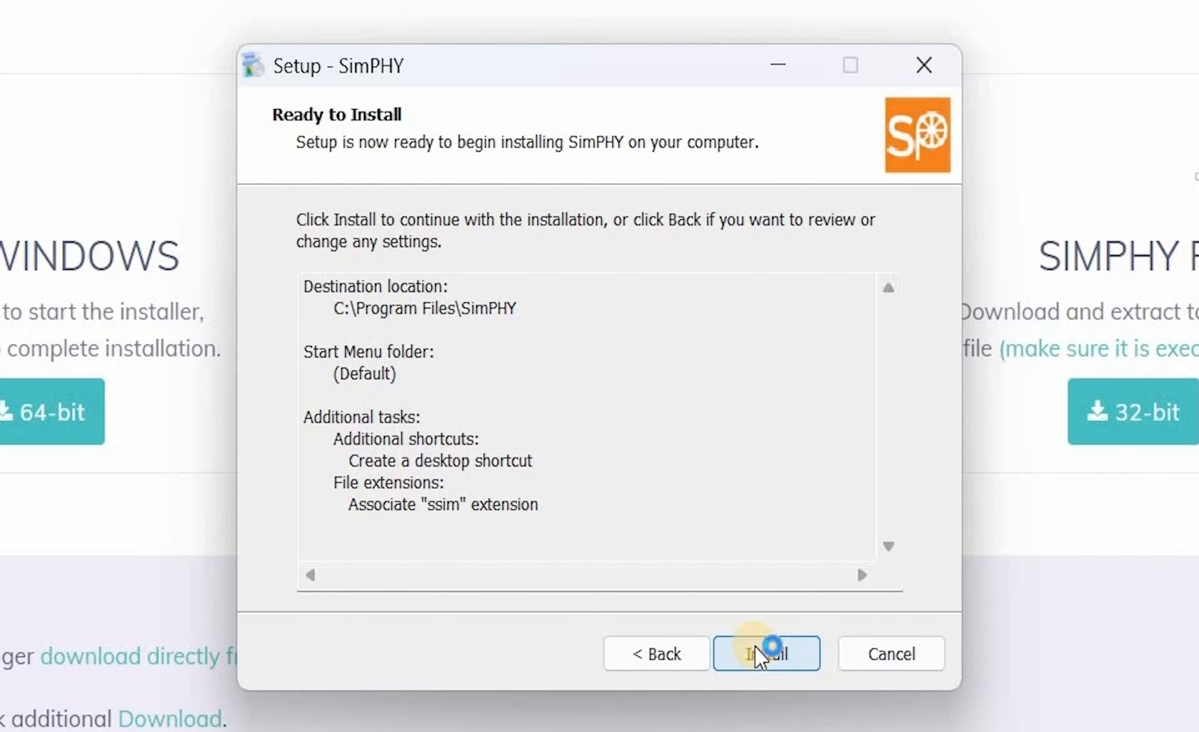
Step: Install SimPHY 3.0 and finish setup with Launch SimPHY checked
{"action": "left_click", "coordinate": [766, 653]}
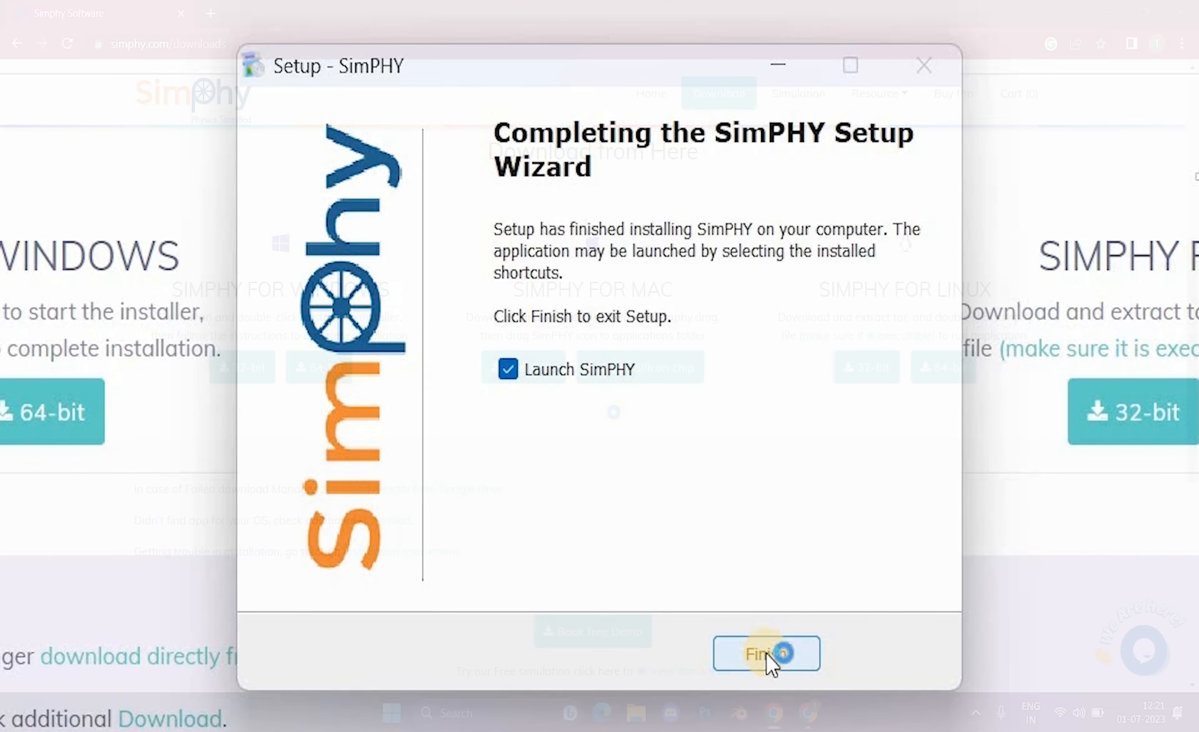
{"action": "left_click", "coordinate": [767, 653]}
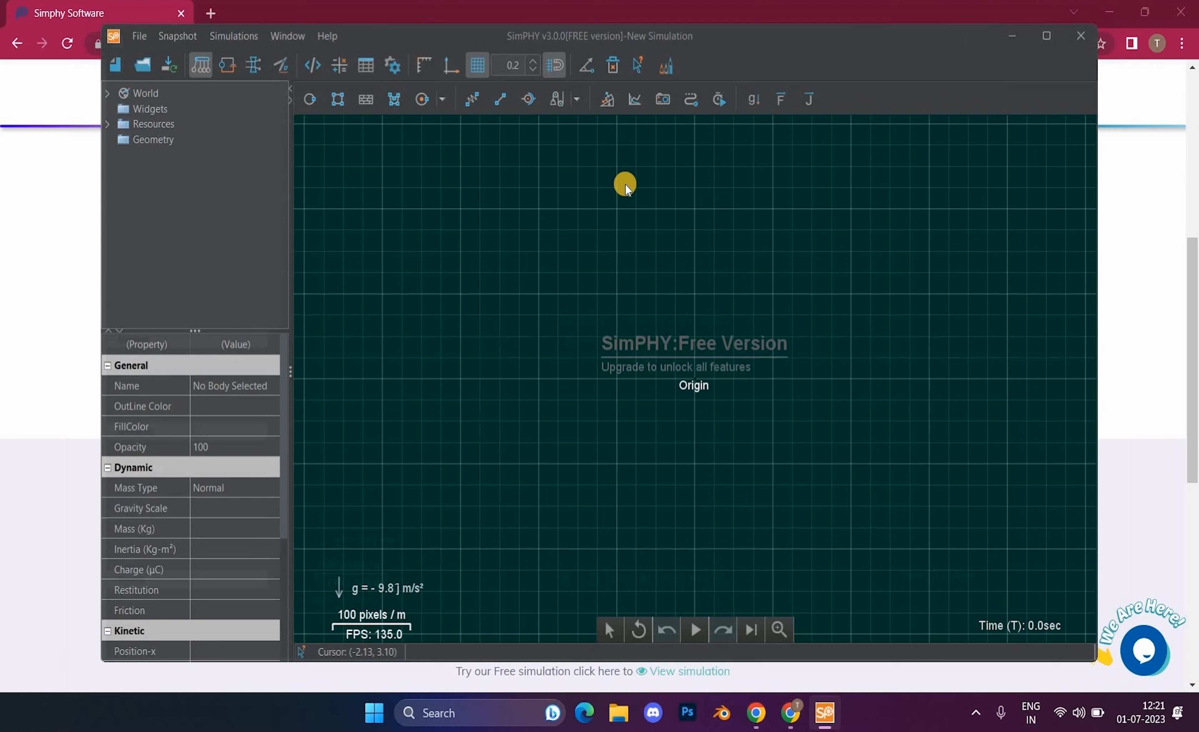
Step: Maximize the SimPHY v3.0.0 window to fill the screen
{"action": "left_click", "coordinate": [1047, 36]}
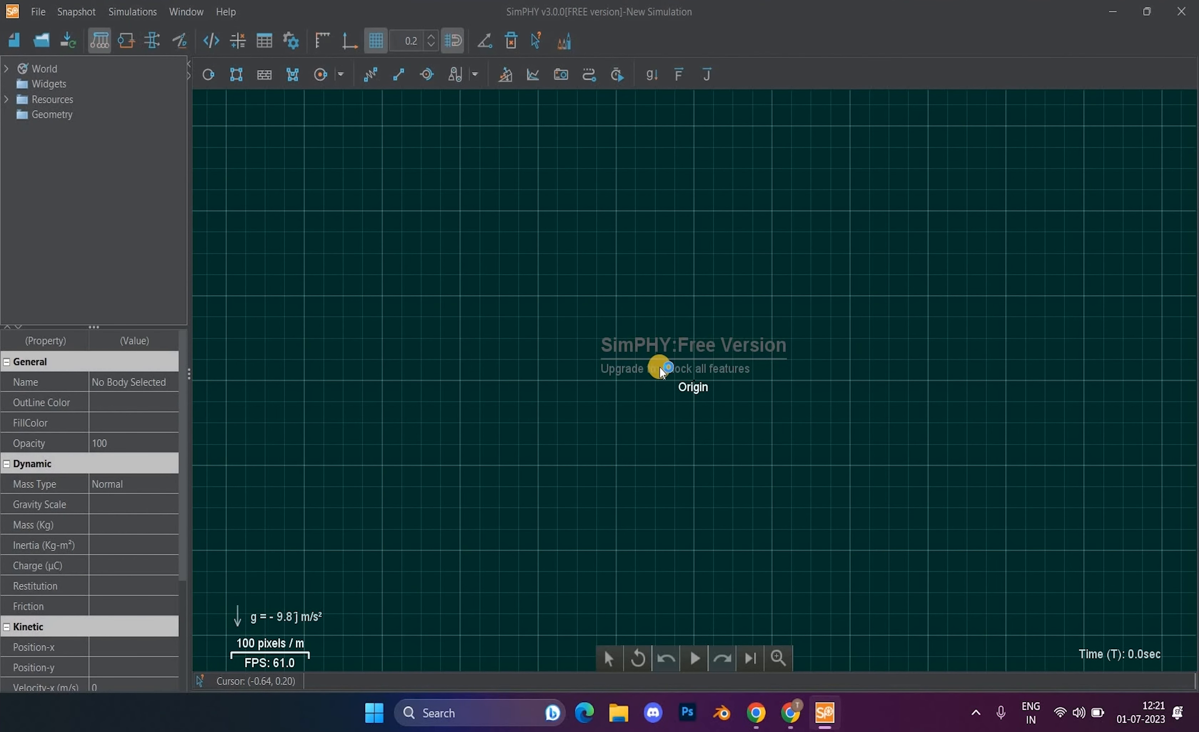
{"action": "mouse_move", "coordinate": [725, 364]}
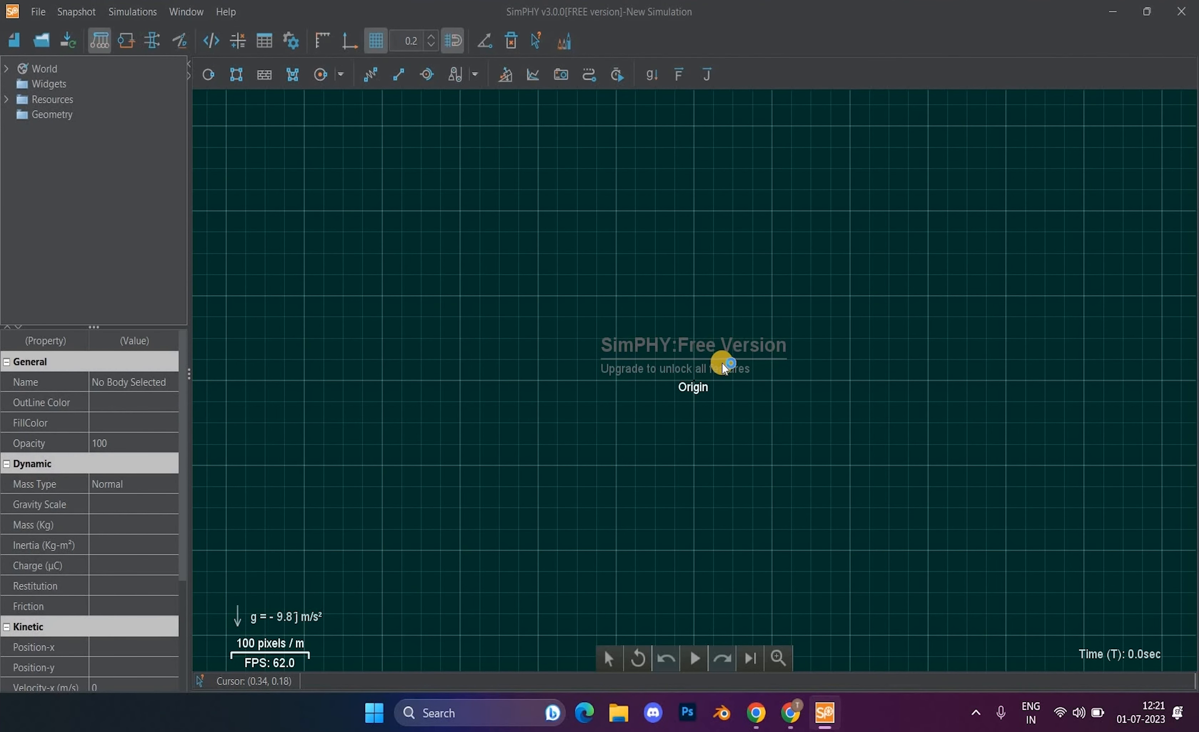